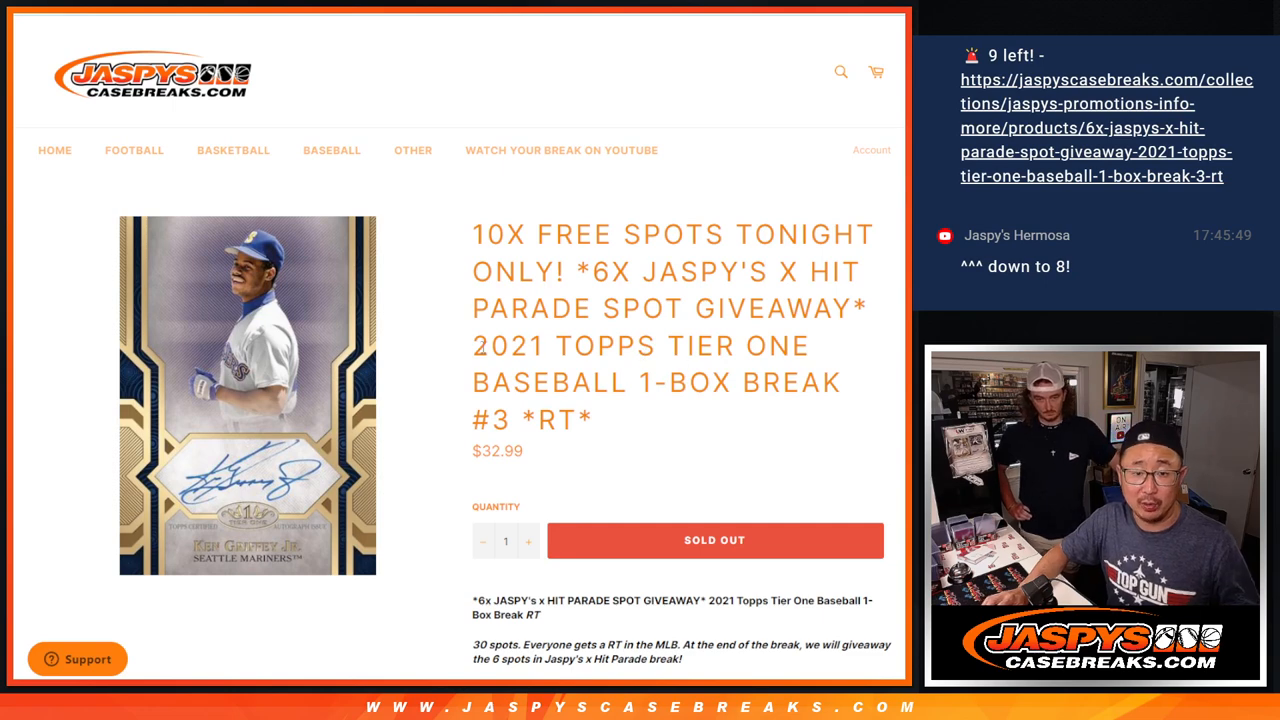
mouse_move(622, 418)
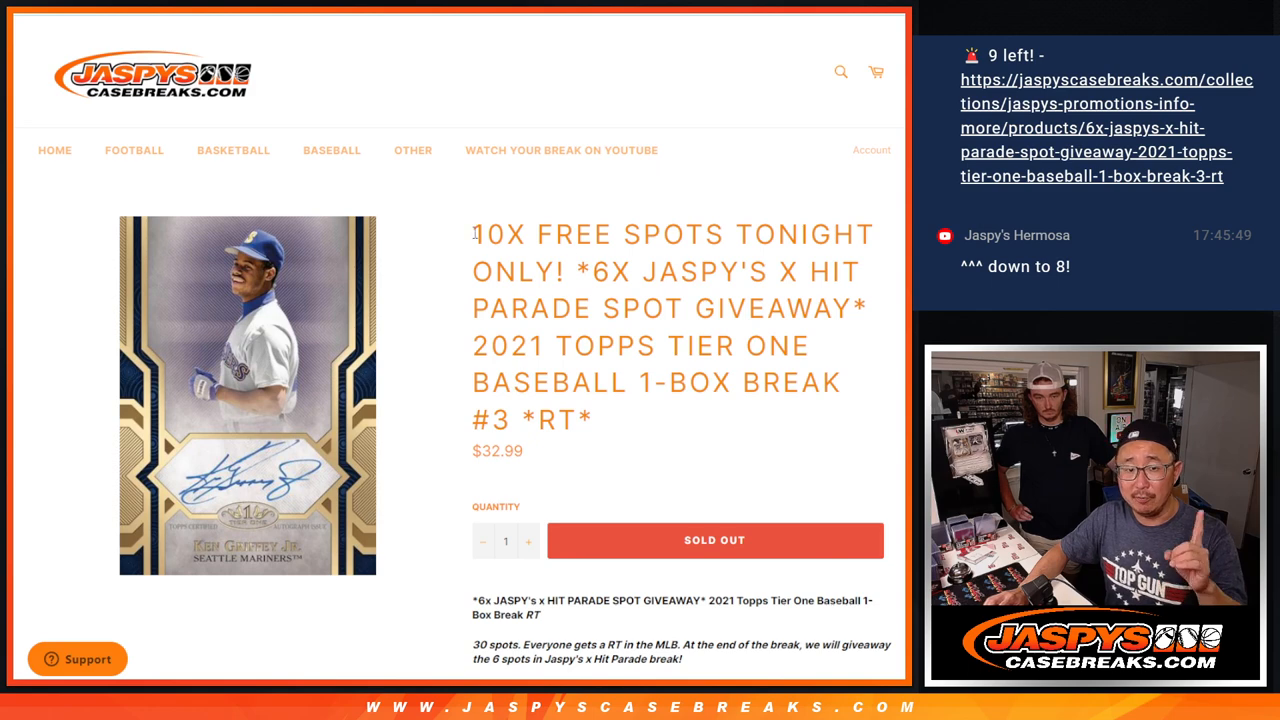
Return to the RANDOM.ORG List Randomizer page holding the 20-name list
double_click(489, 644)
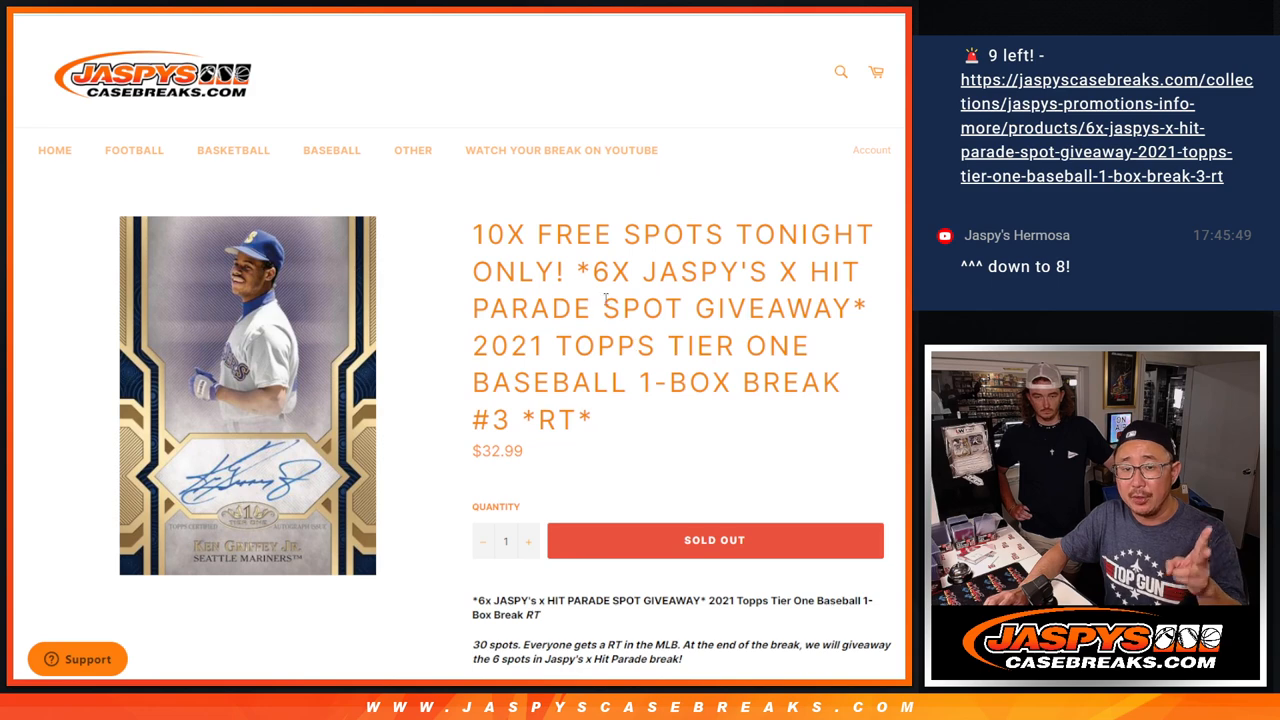
mouse_move(873, 317)
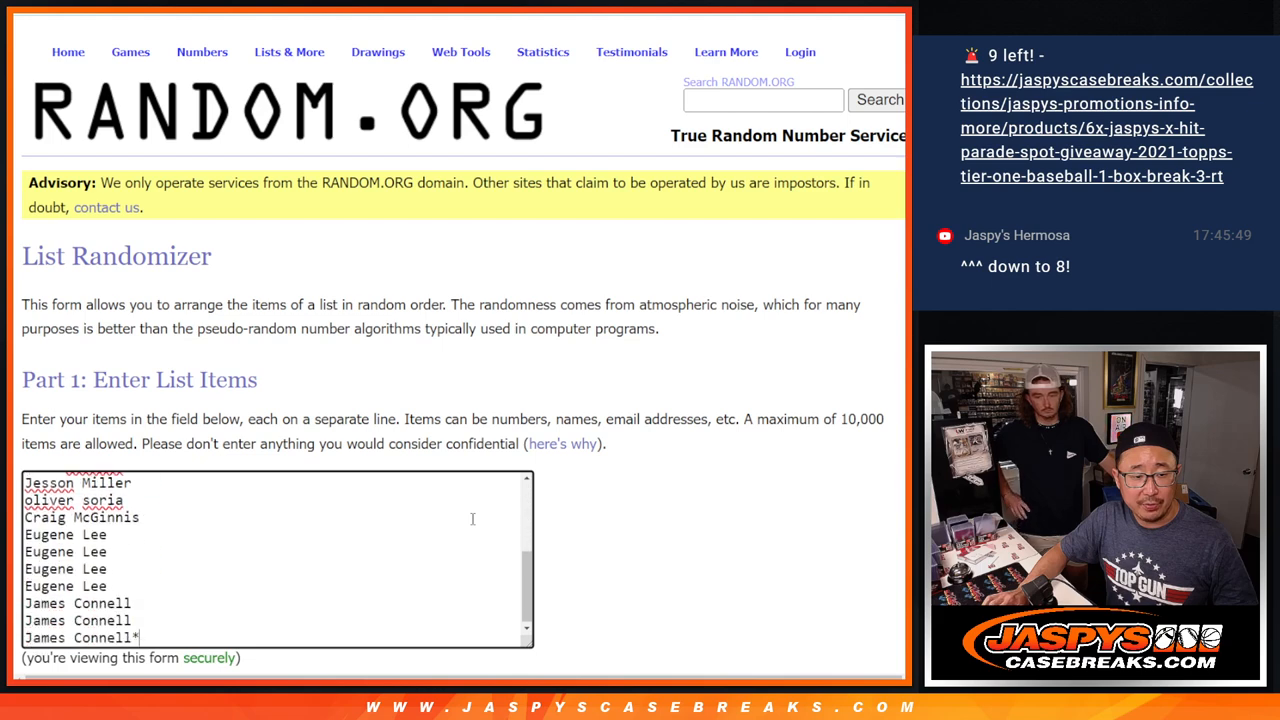
click(378, 51)
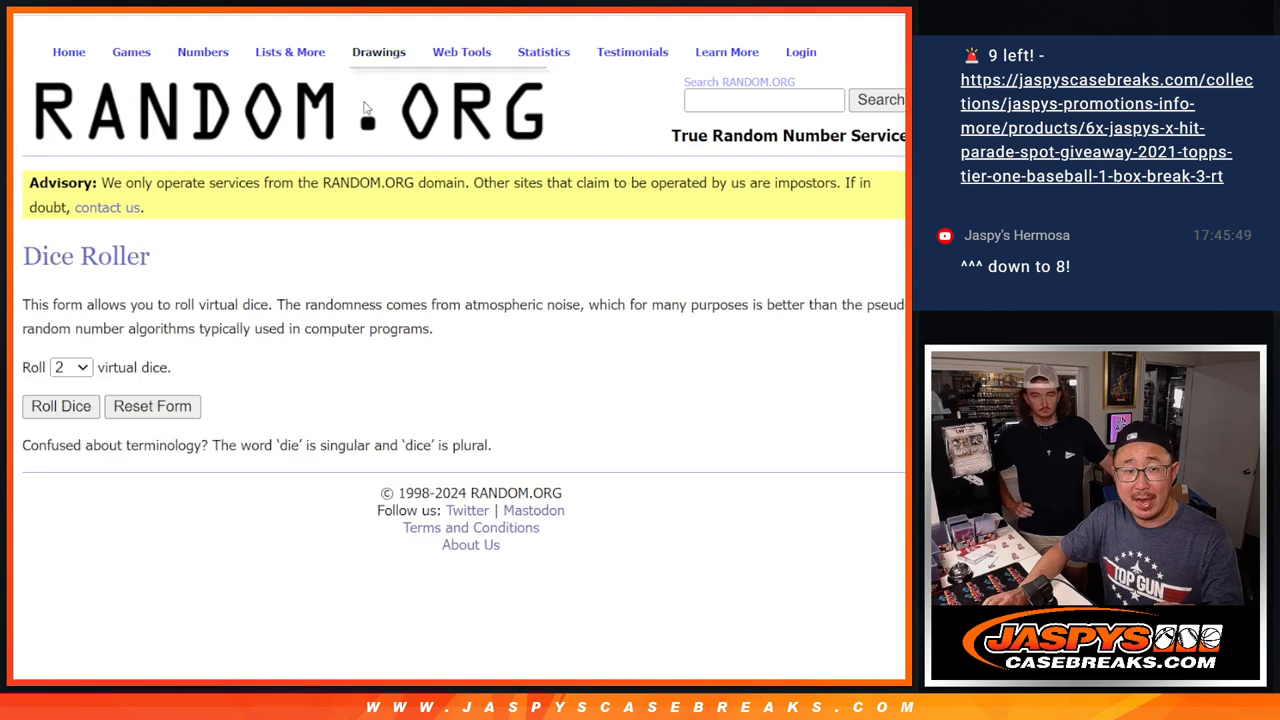
click(60, 406)
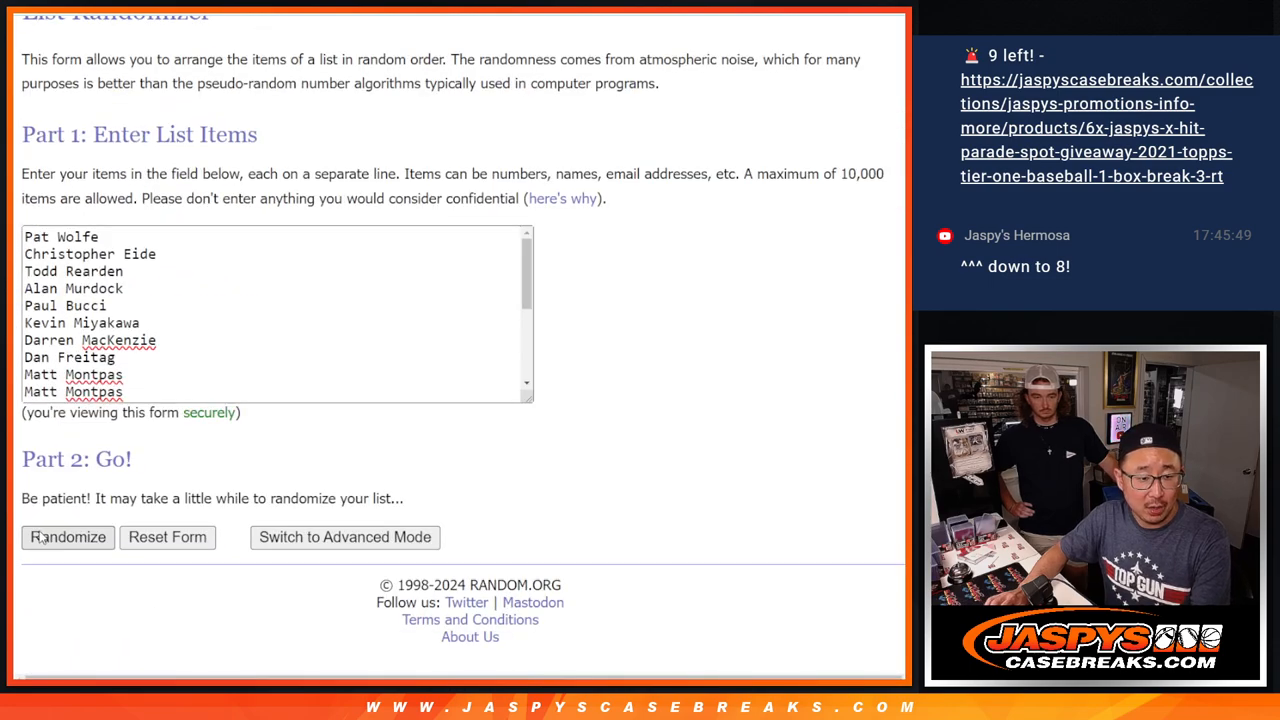
Shuffle the 20-name list with Randomize, then Again! twice more
click(67, 537)
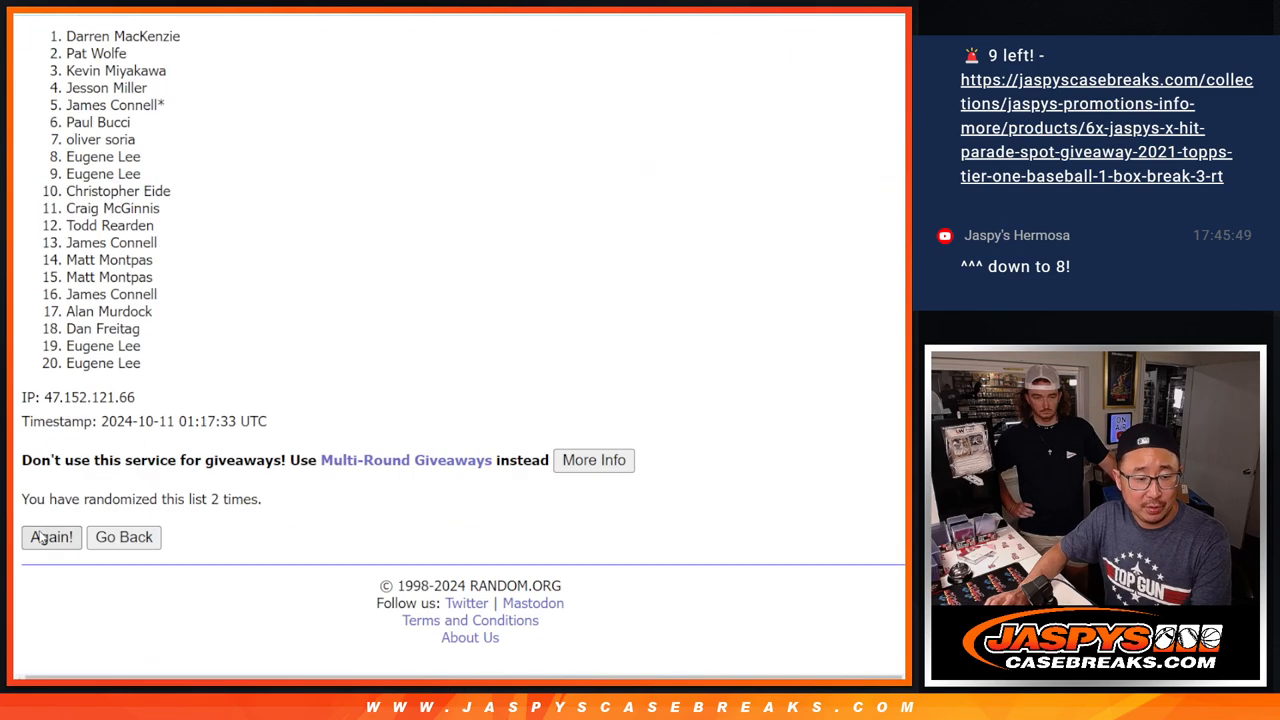
click(51, 537)
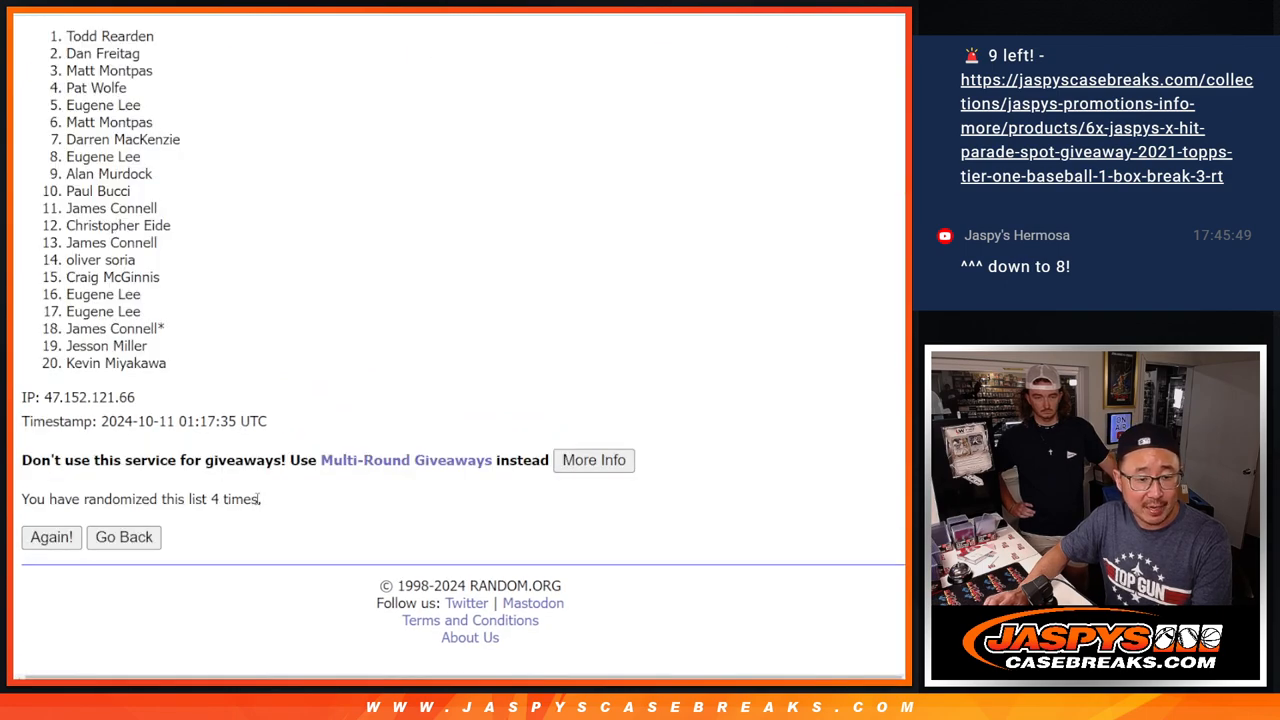
click(51, 537)
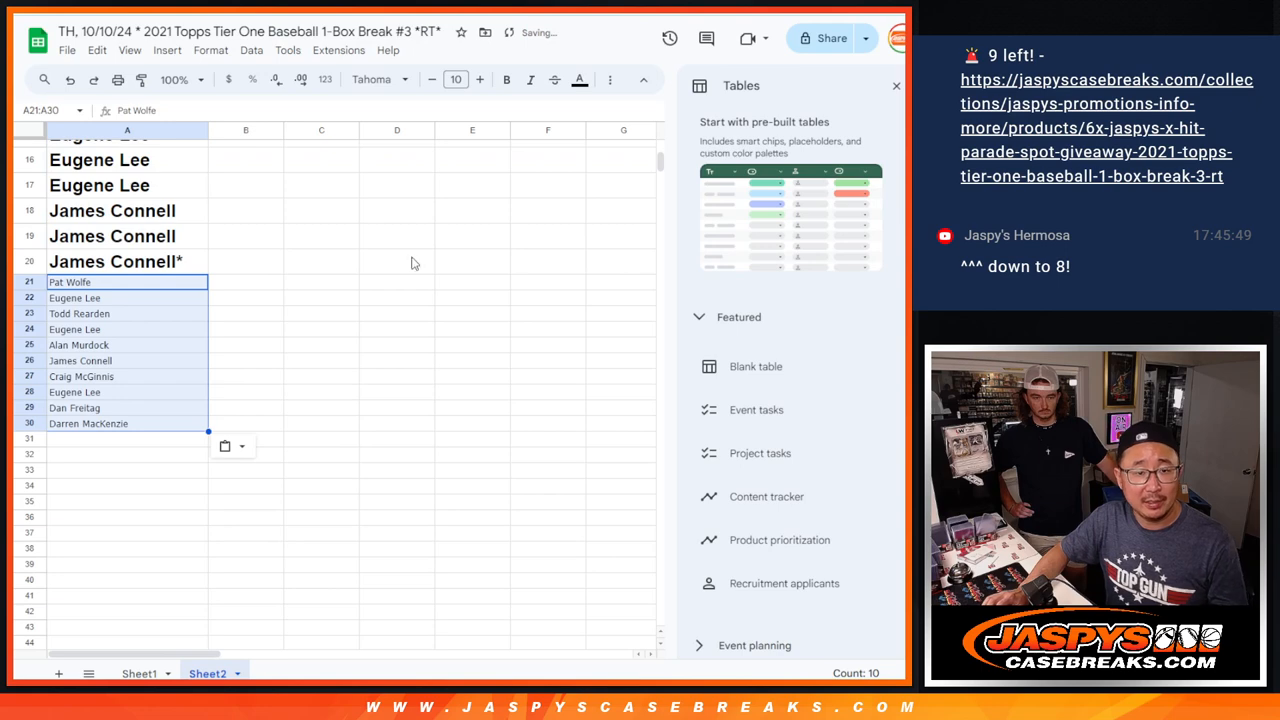
Add ten caret-marked names in A21:A30, then select and copy all 30 names in column A
click(480, 79)
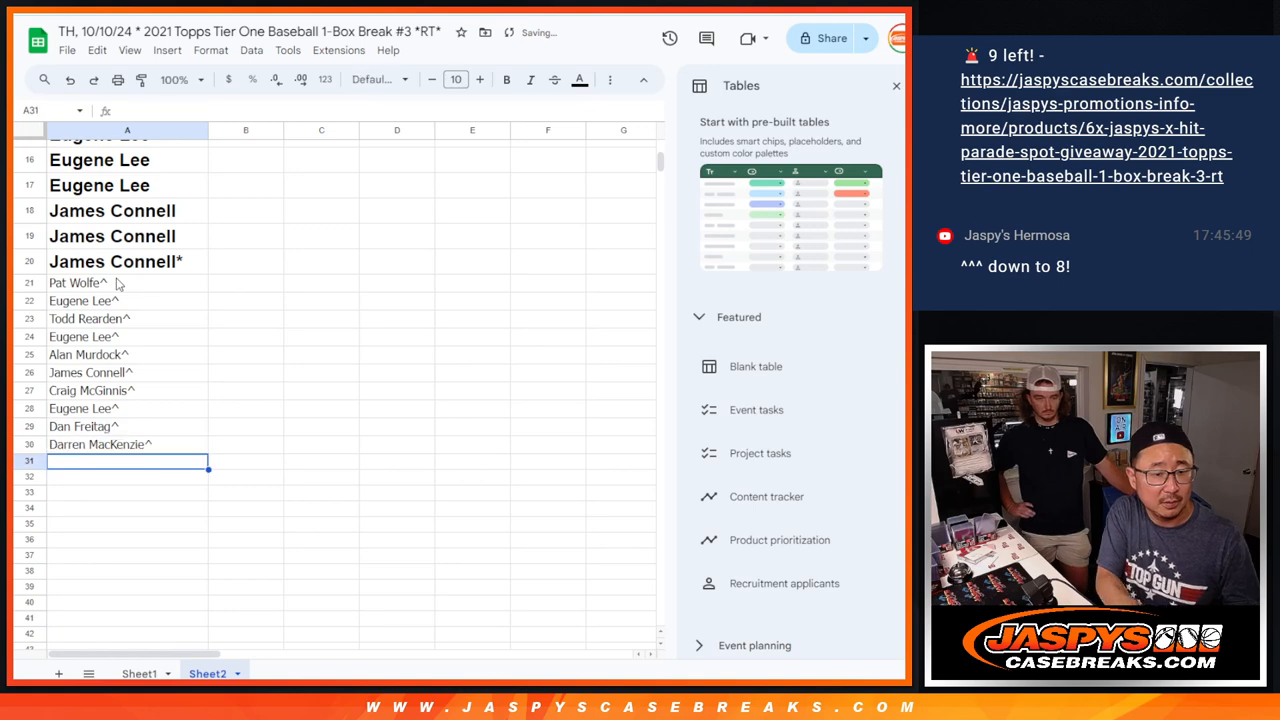
click(127, 444)
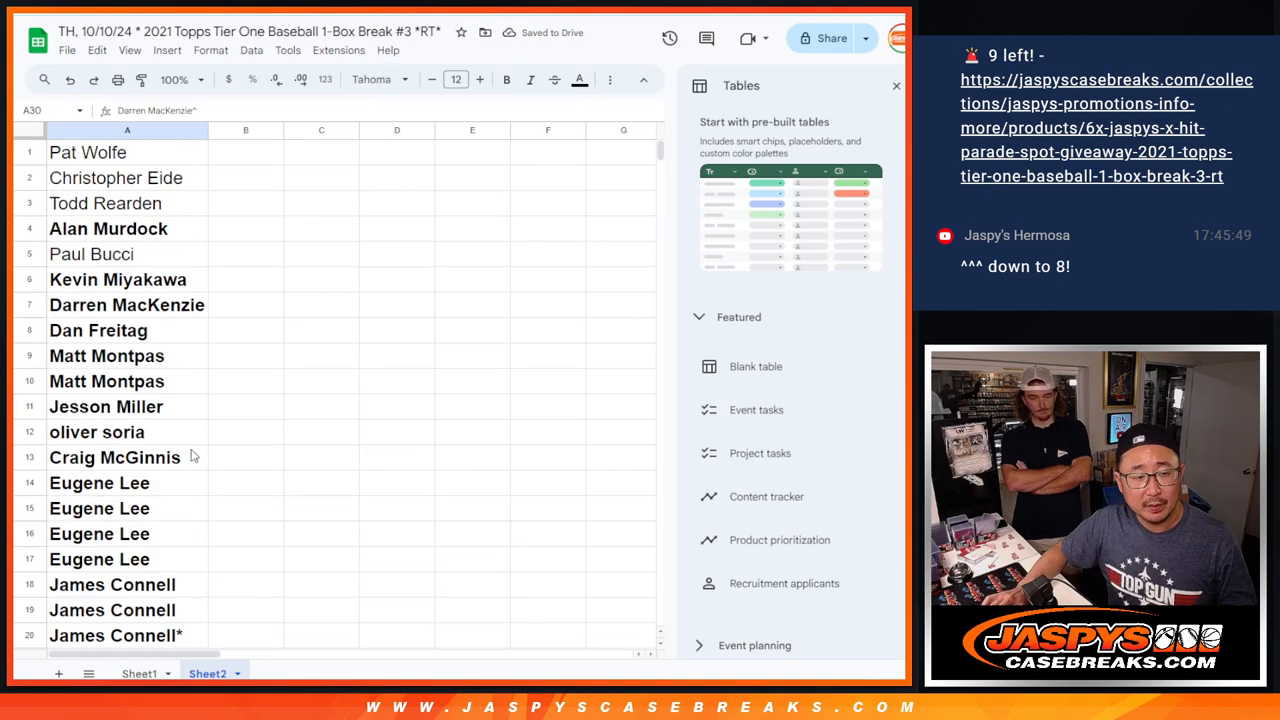
click(127, 130)
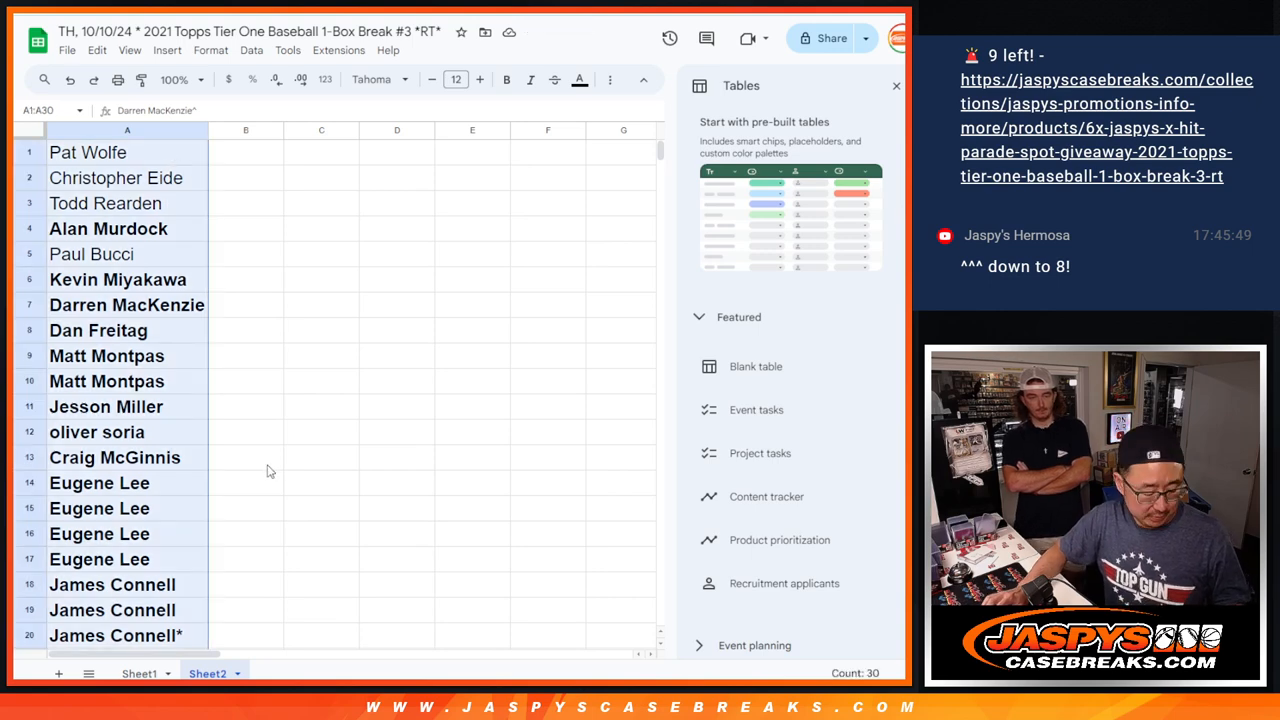
click(138, 673)
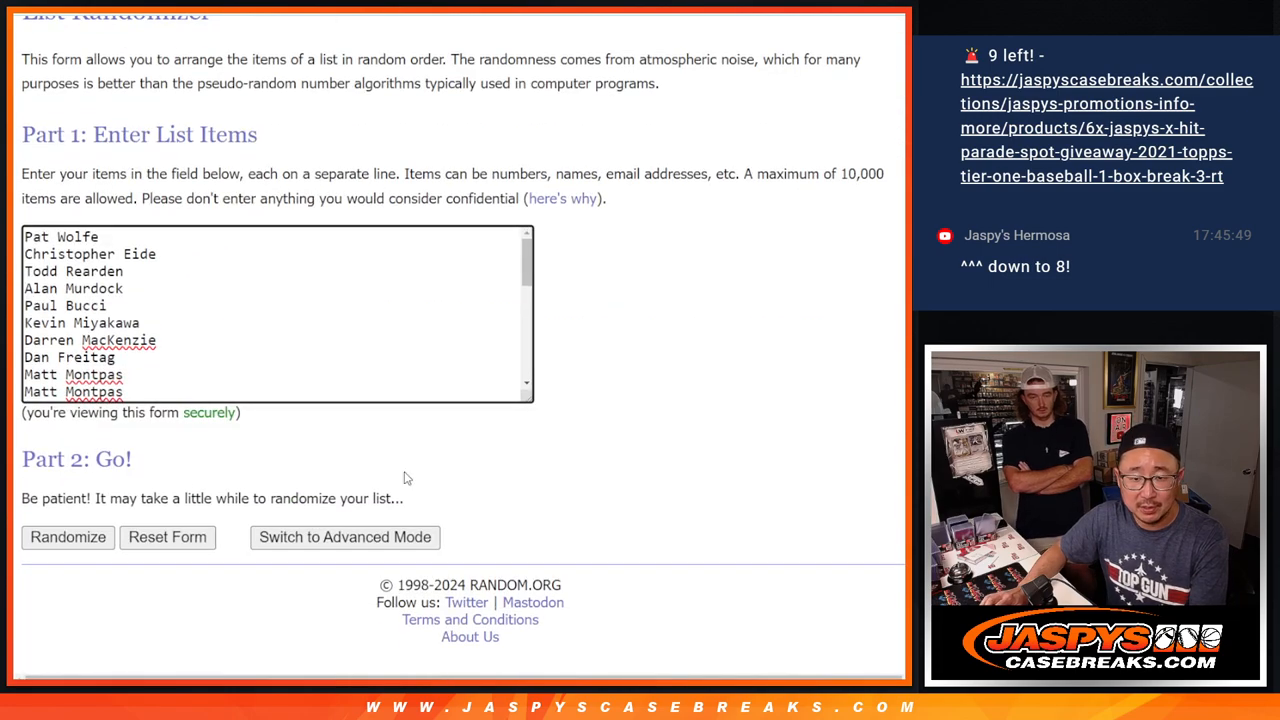
Shuffle the pasted 30-name list three times with Randomize and Again!
click(67, 537)
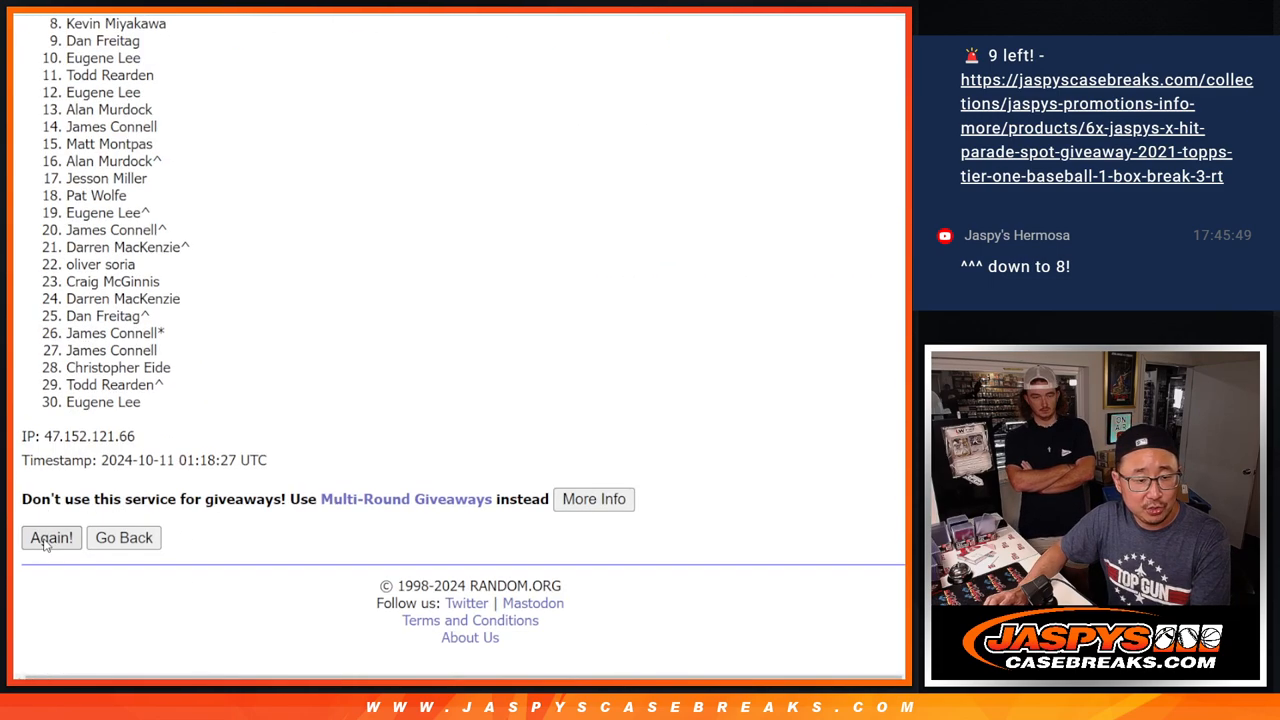
click(51, 537)
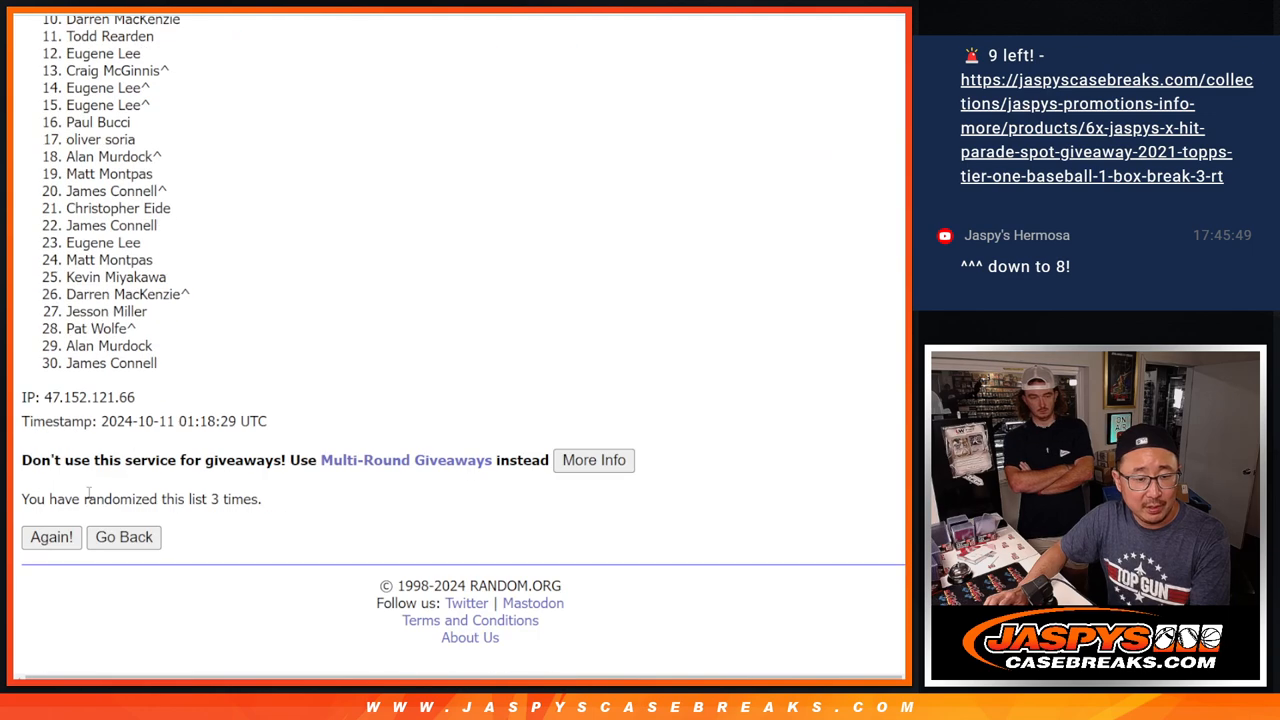
click(51, 537)
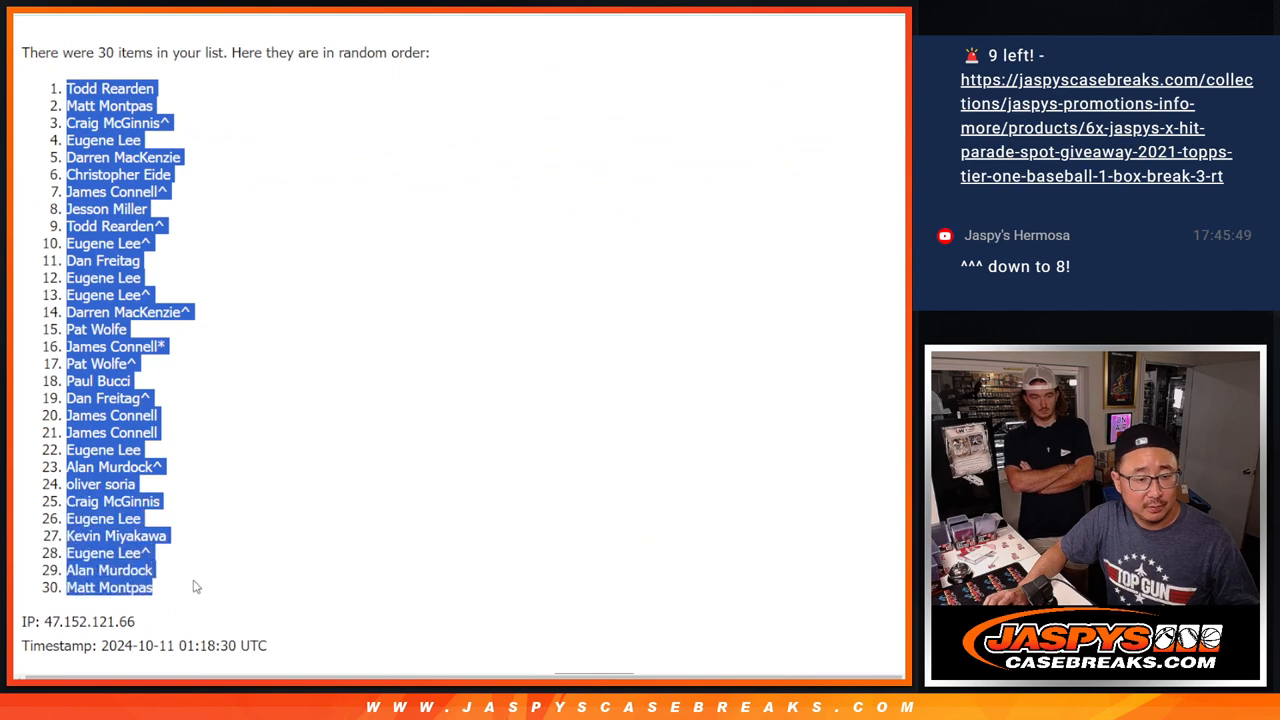
scroll(down, 3)
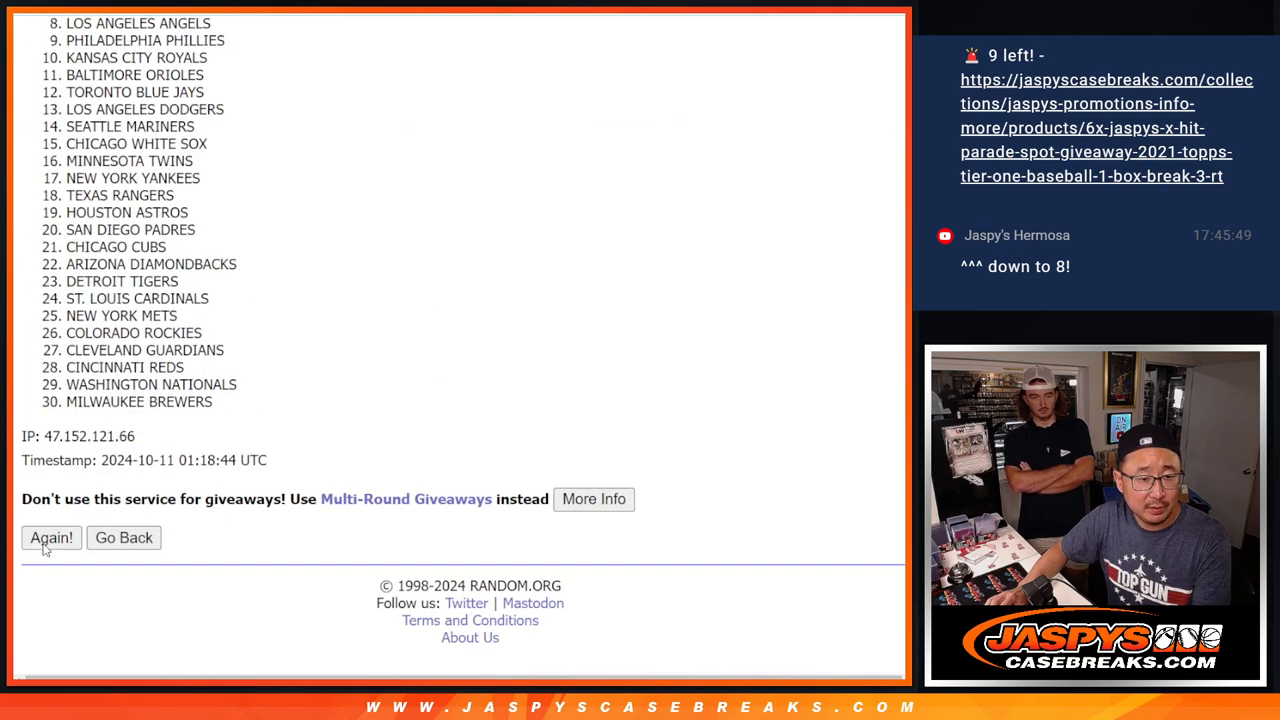
Shuffle the 30 MLB teams two more times with Again!
click(51, 537)
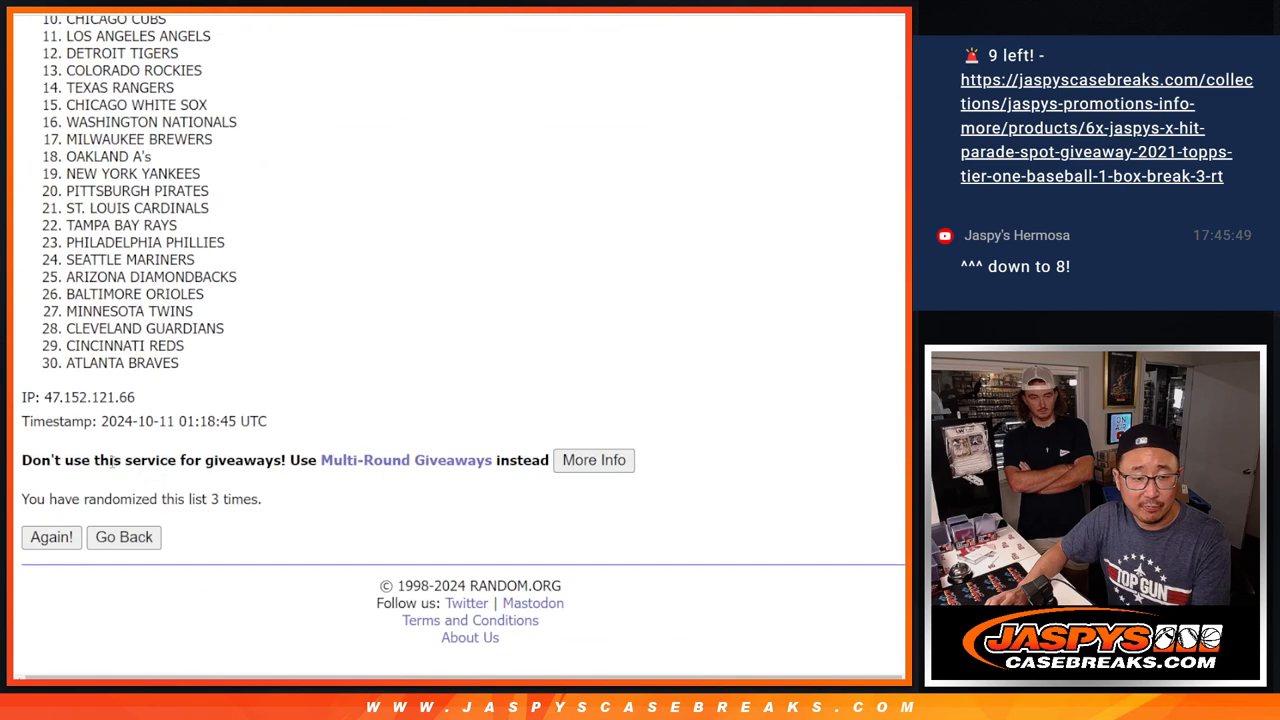
click(51, 537)
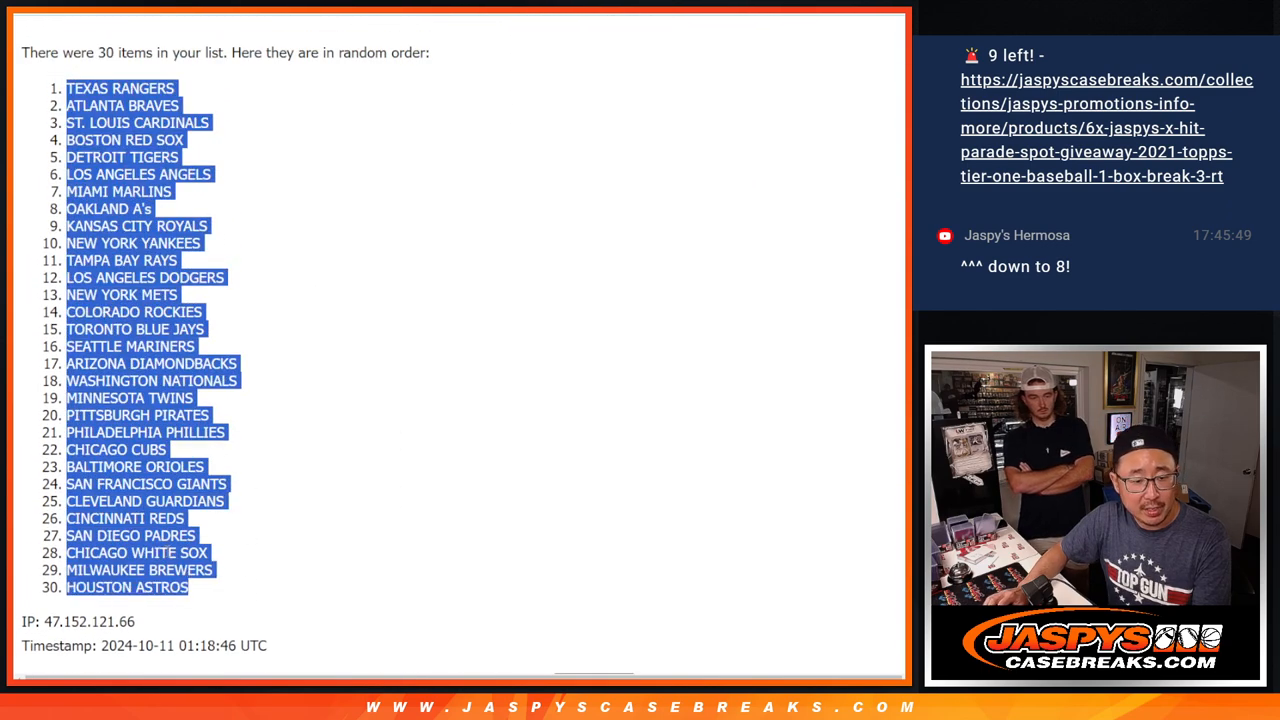
scroll(down, 3)
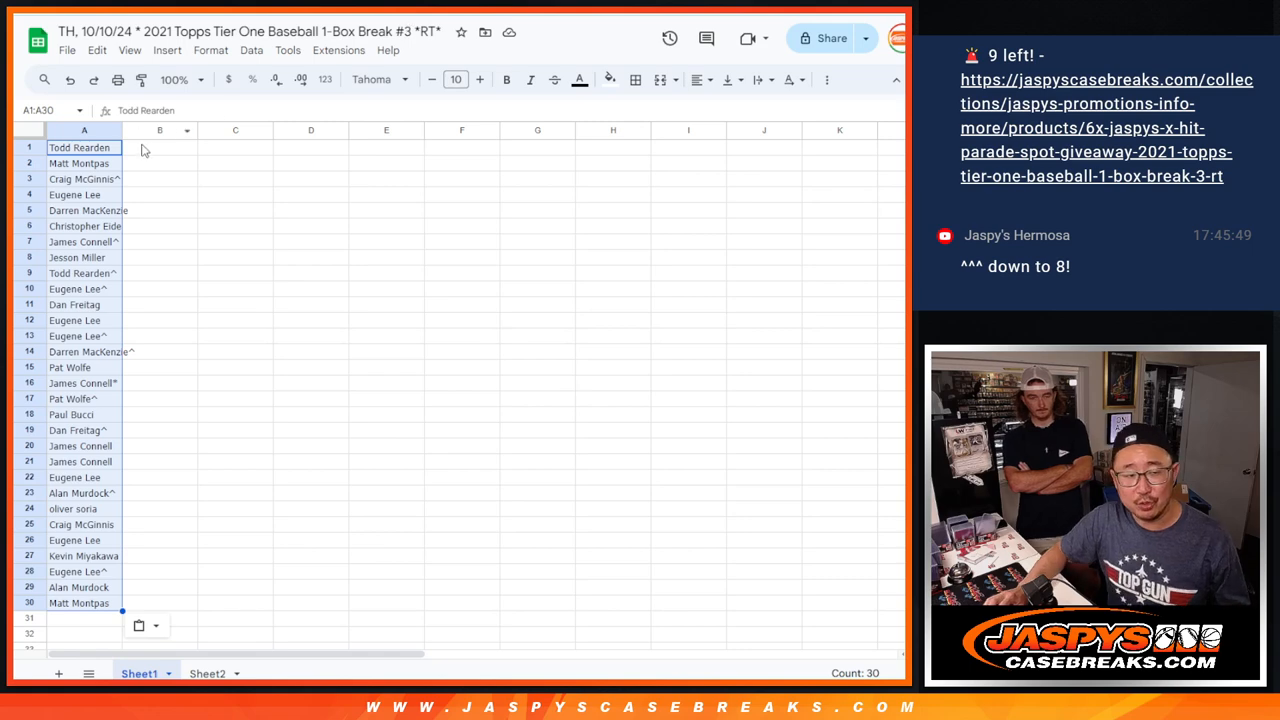
Place the shuffled MLB teams beside the 30 names and check the first fifteen pairs
click(371, 79)
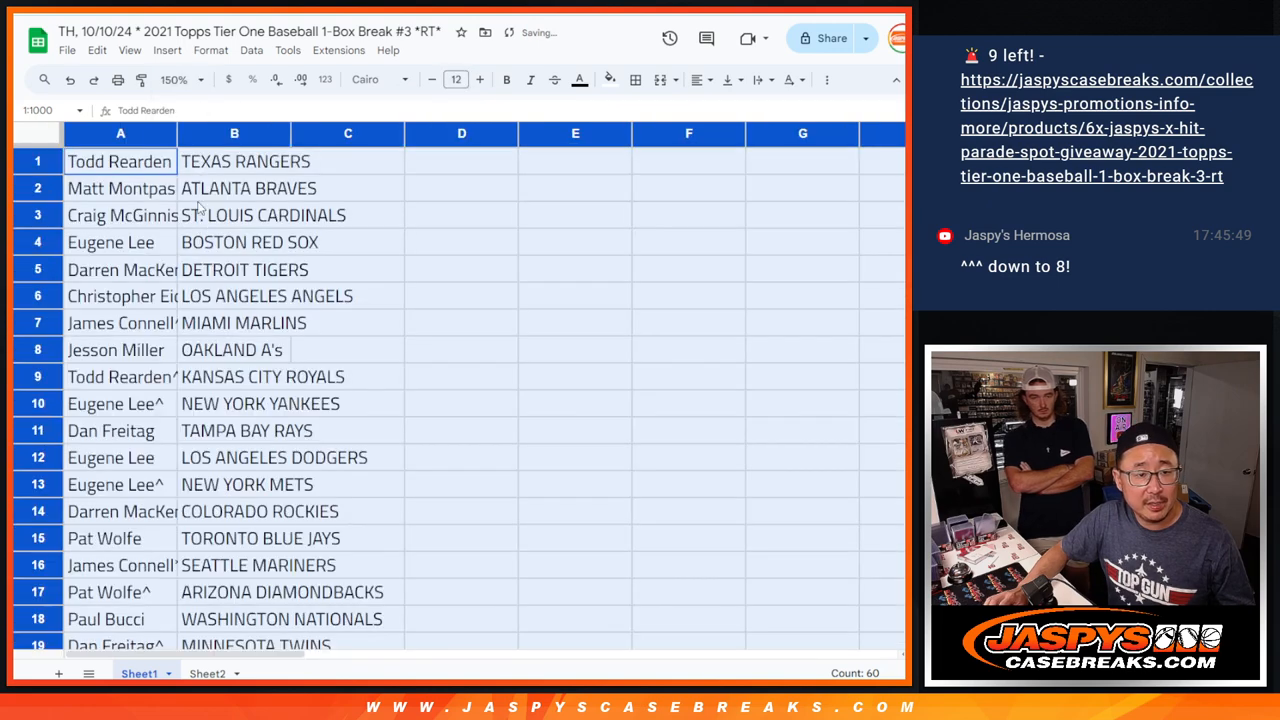
drag(170, 133, 196, 133)
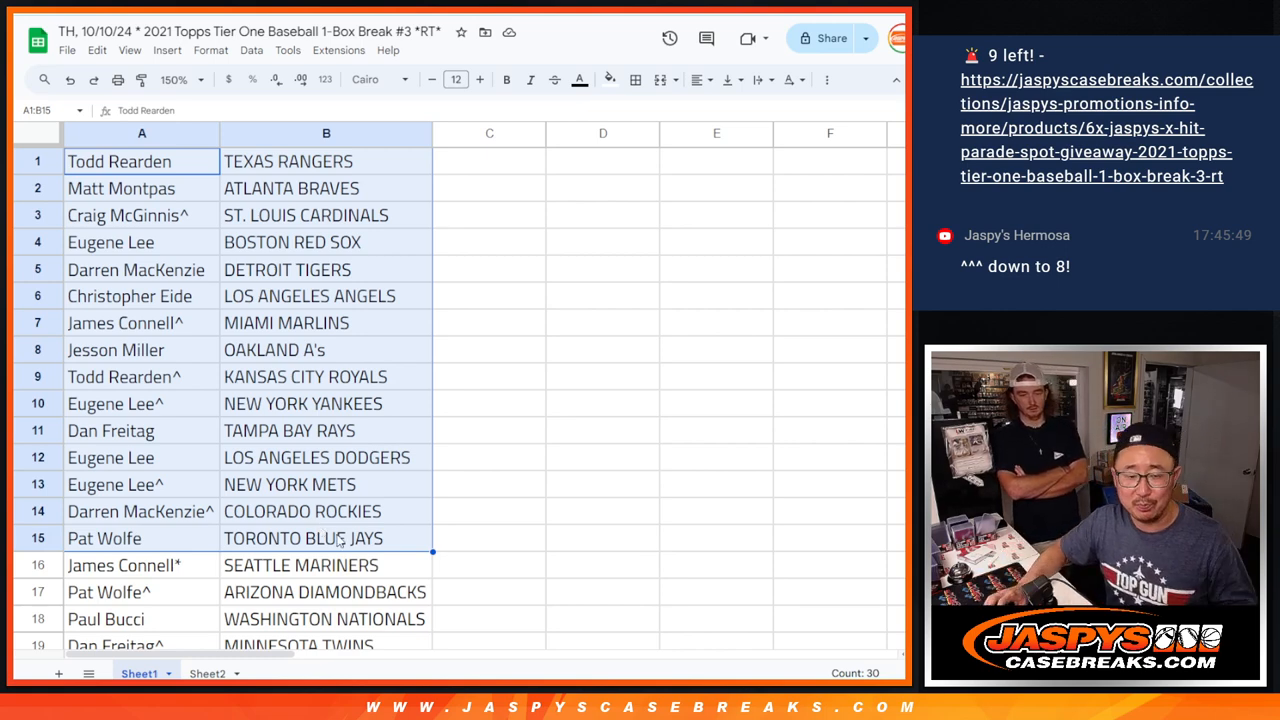
scroll(down, 3)
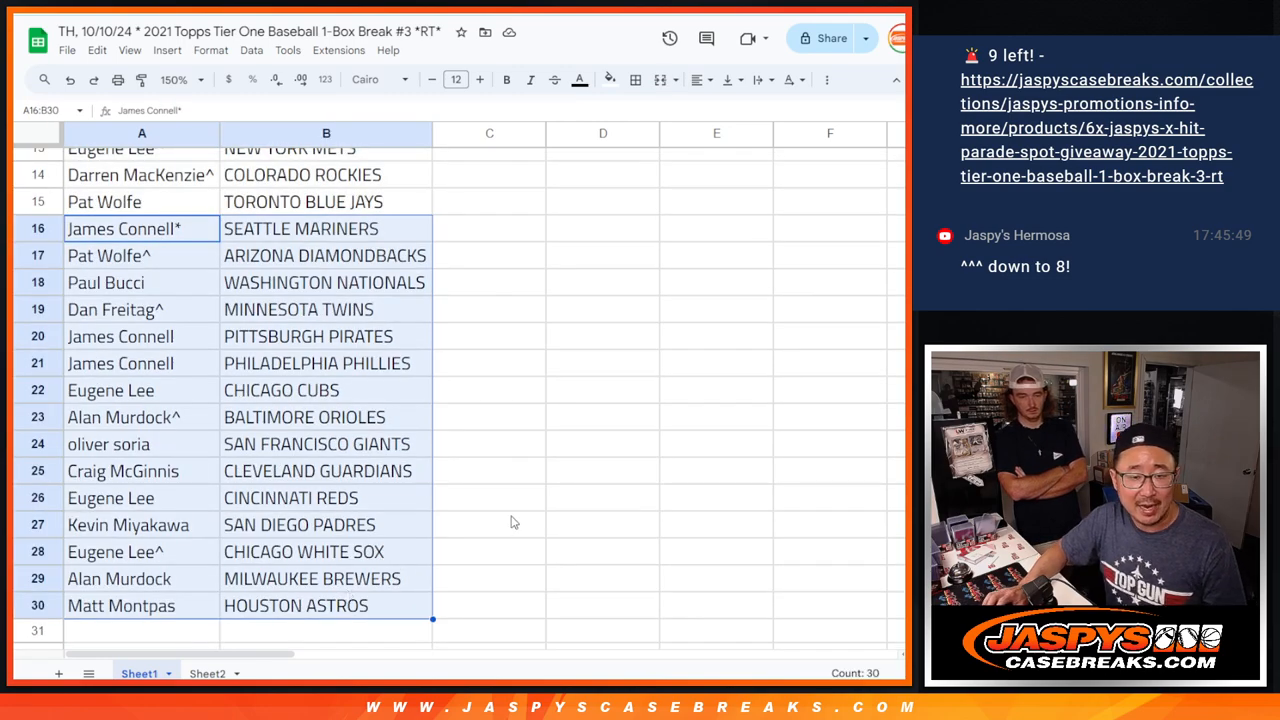
click(184, 79)
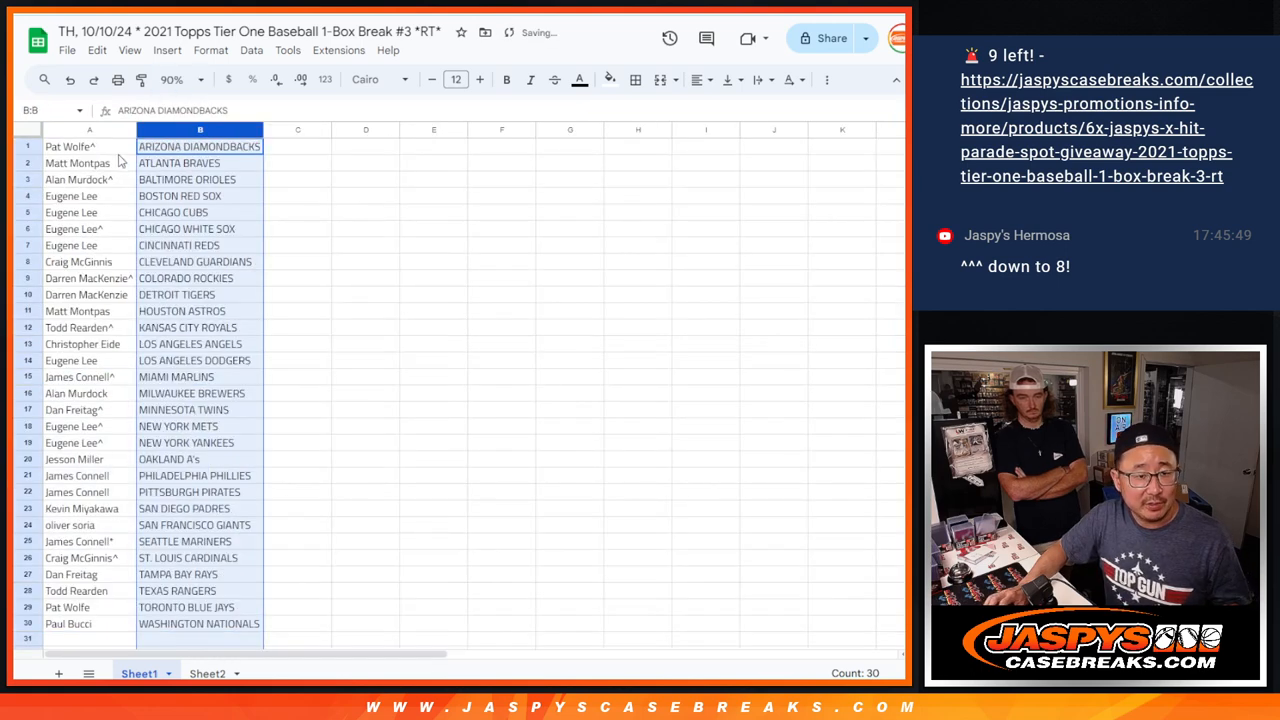
Print the team-sorted 30-row name and team list from Sheet1
click(635, 80)
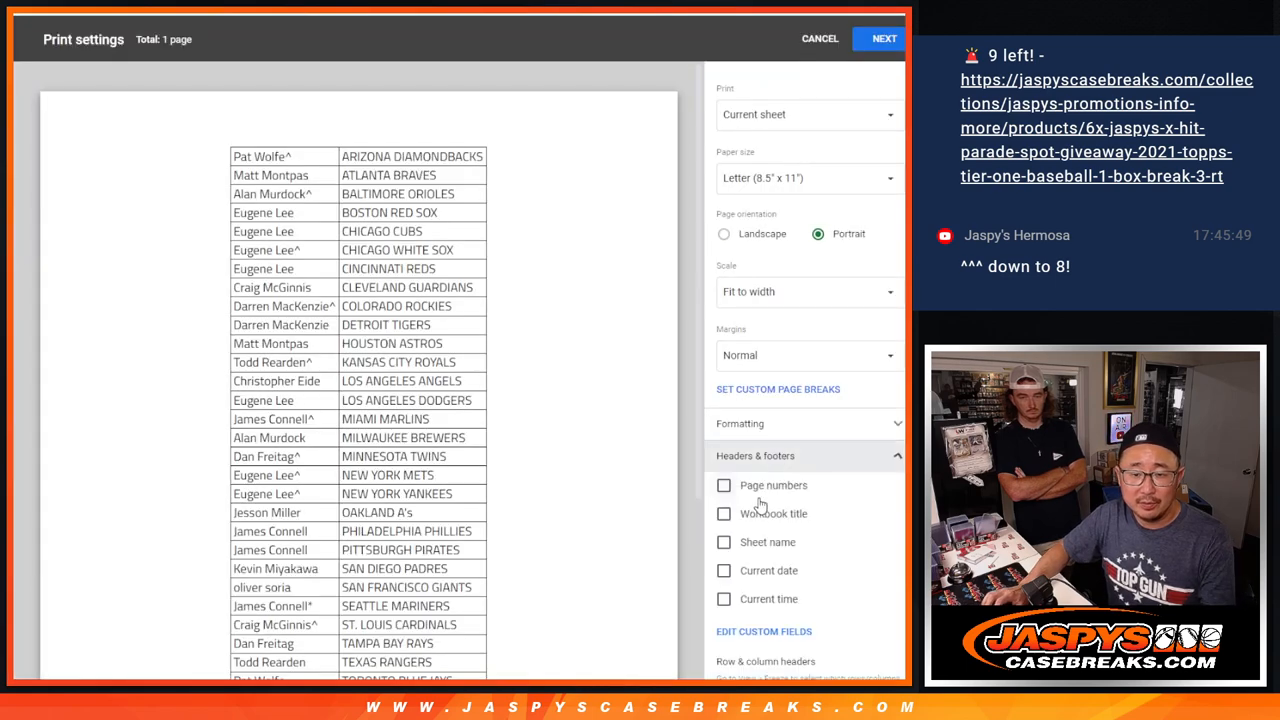
click(882, 38)
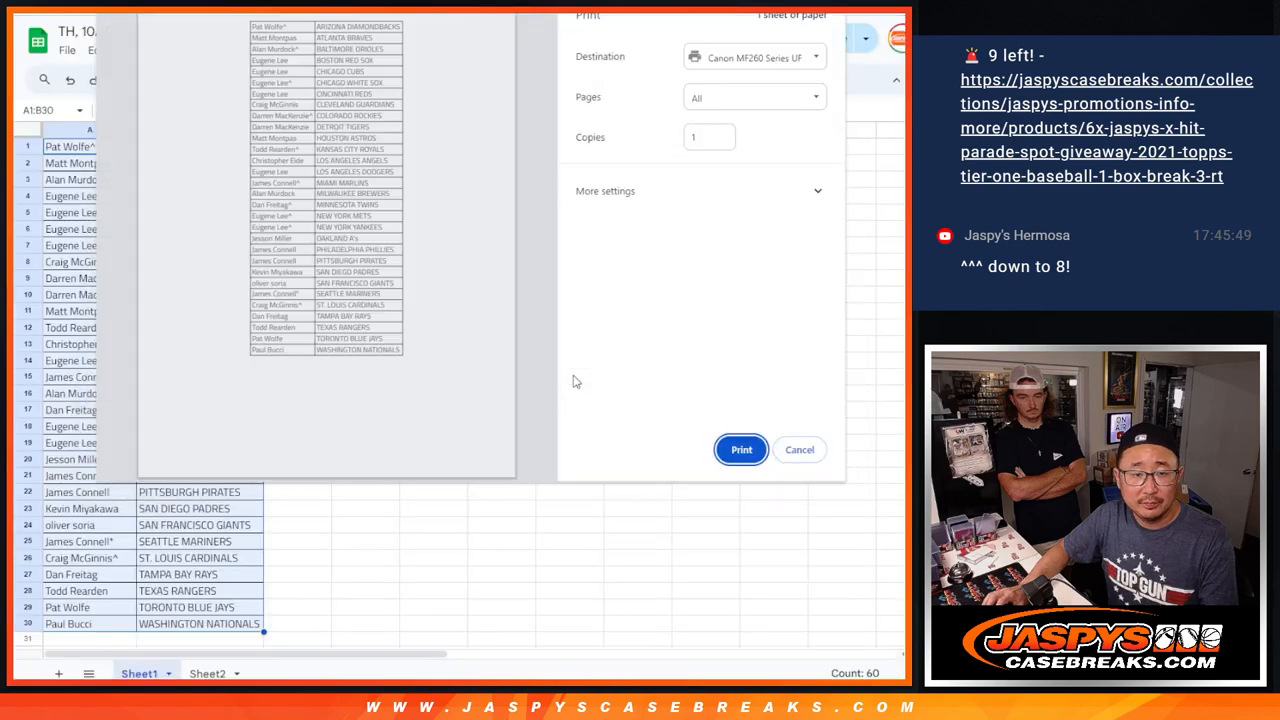
click(799, 449)
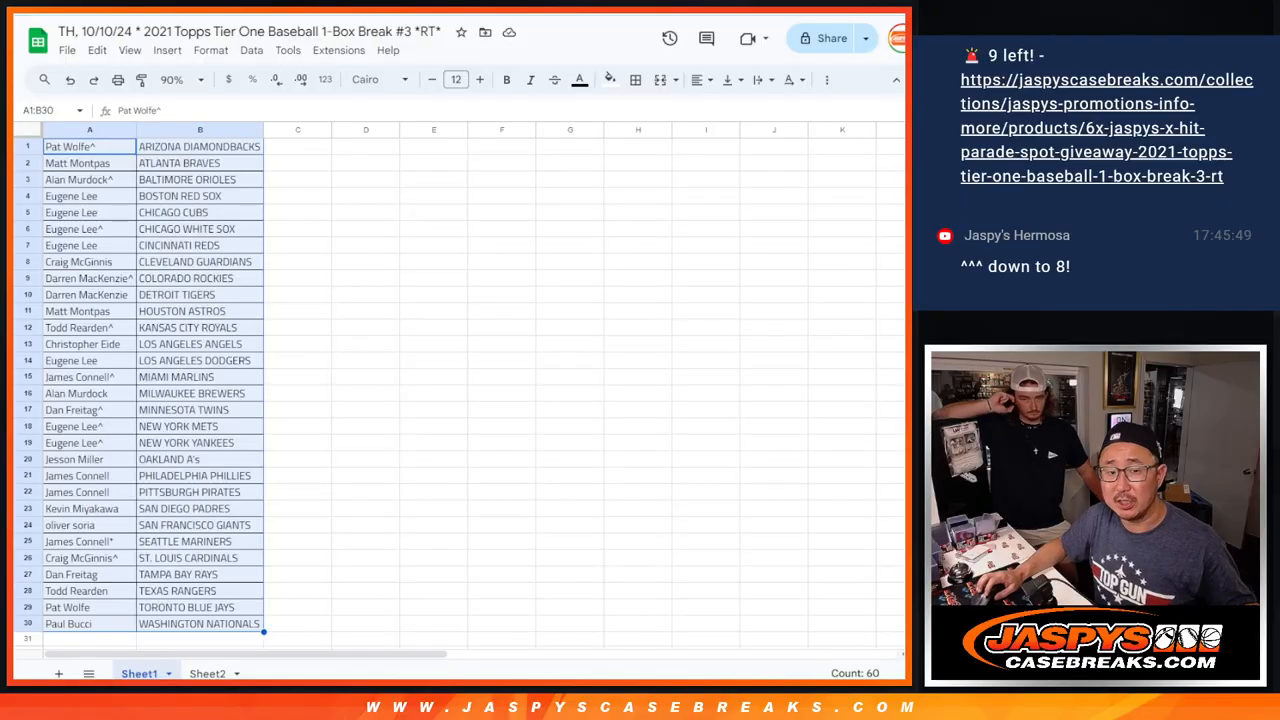
Select the names in A1:A30 and switch to the RANDOM.ORG List Randomizer tab
click(89, 146)
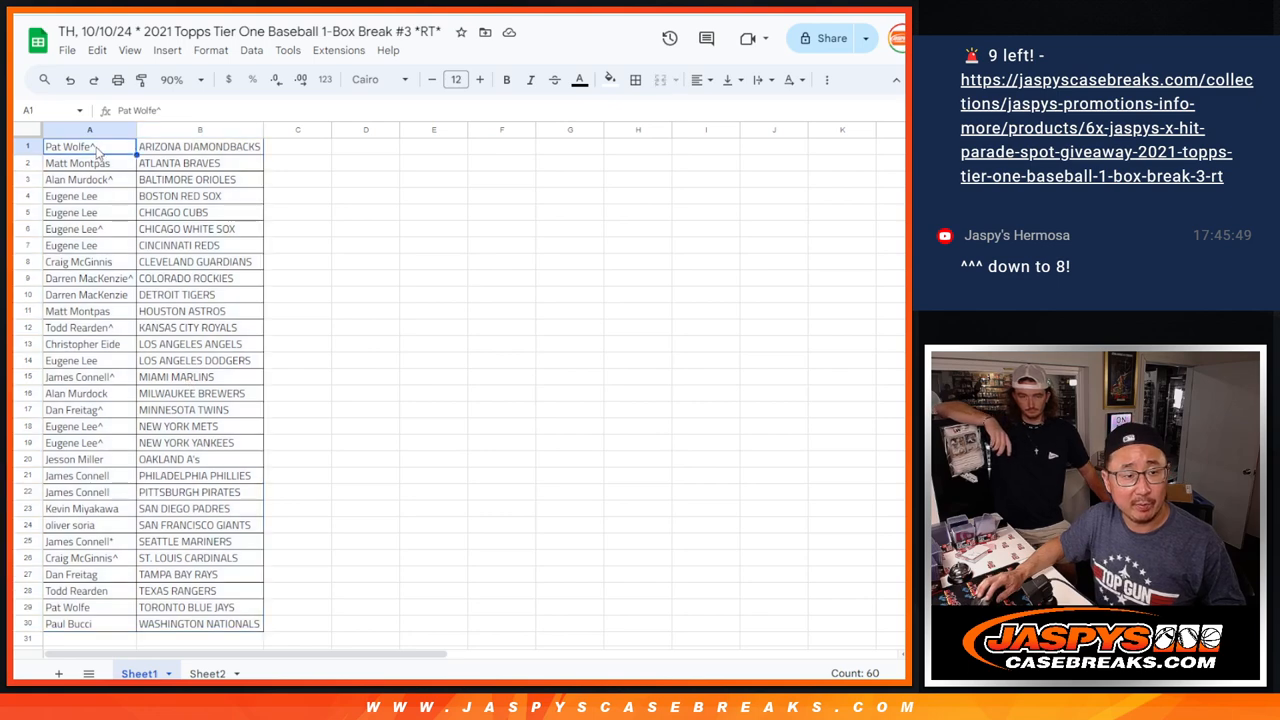
click(89, 129)
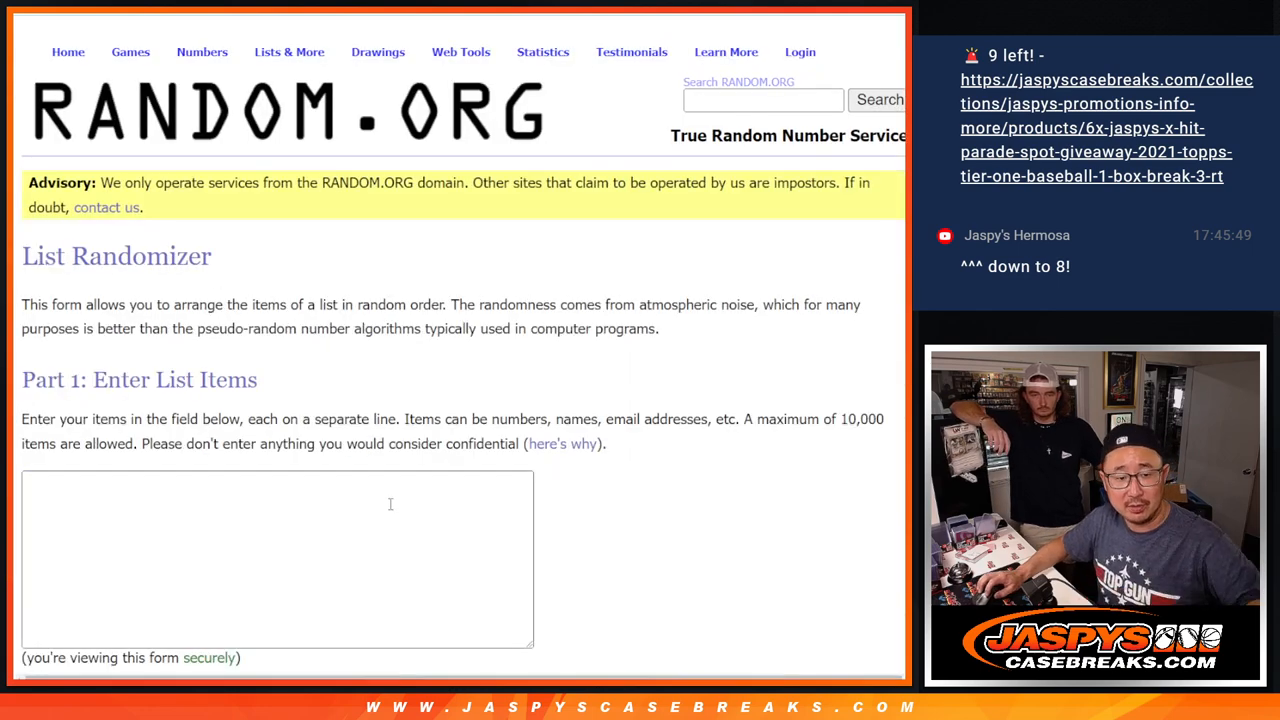
text(Pat Wolfe^)
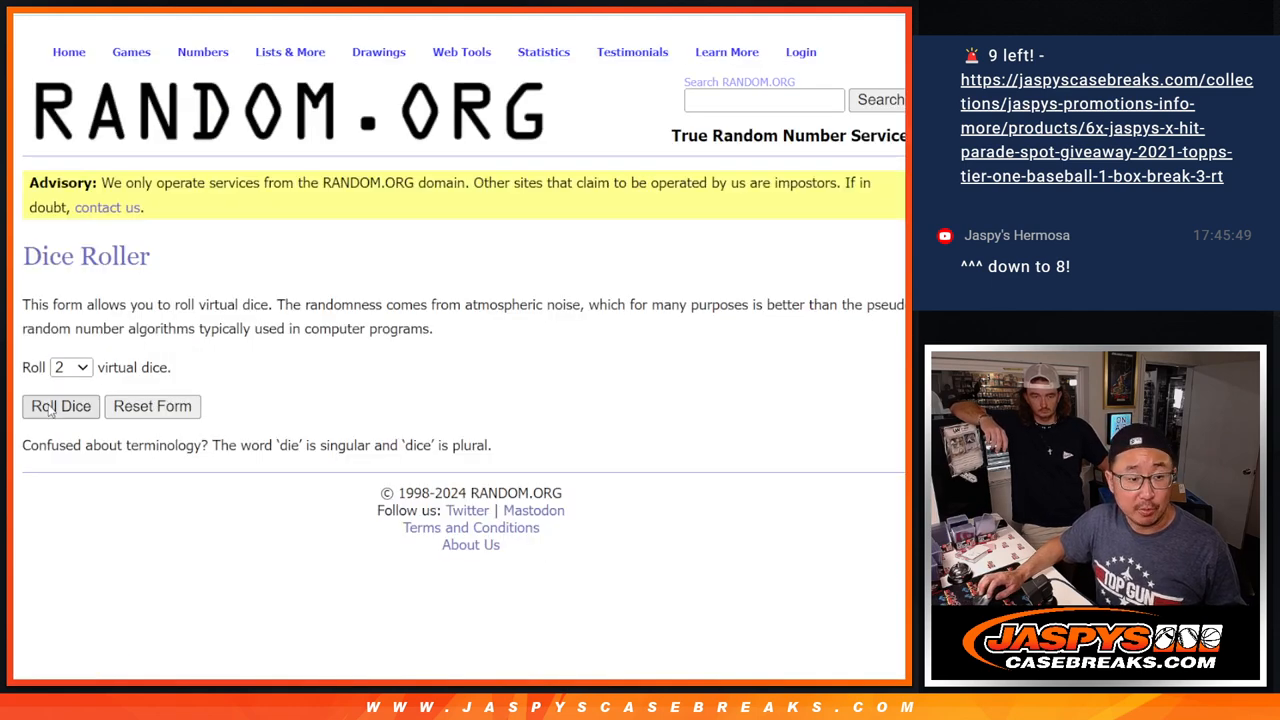
click(61, 406)
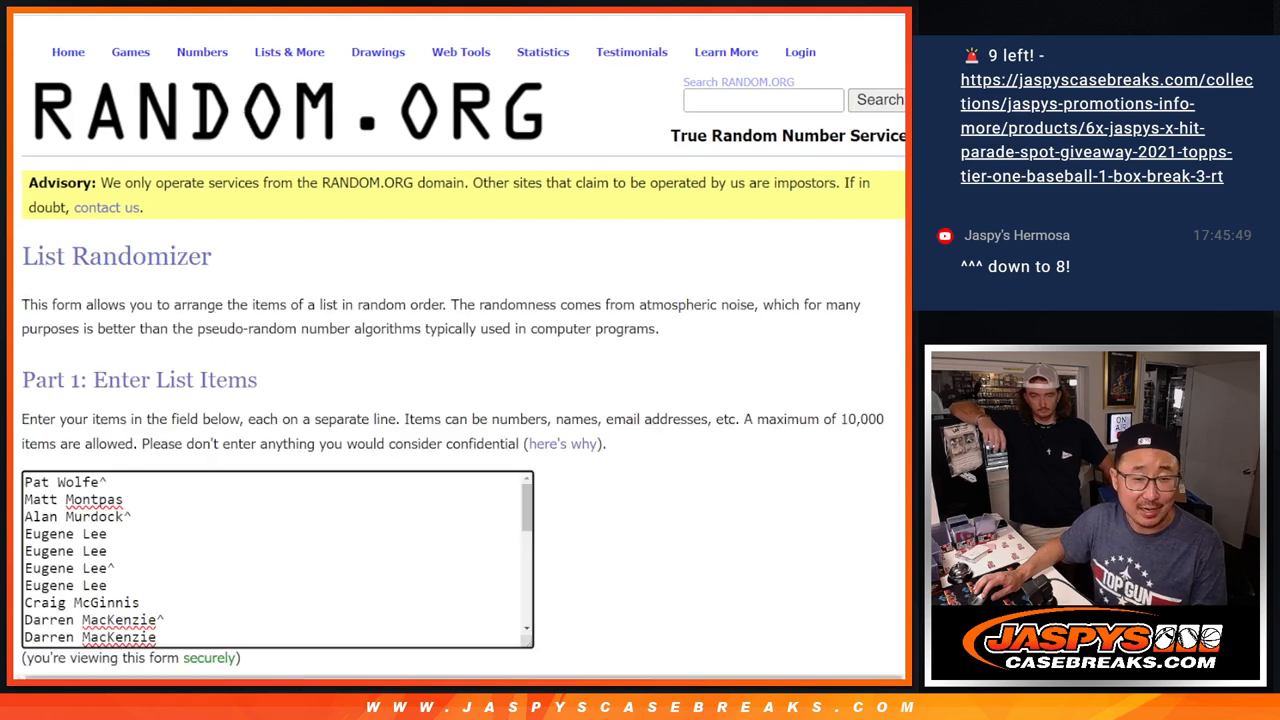
Shuffle the 30 names with Randomize and Again! until nine randomizations are reported
scroll(down, 3)
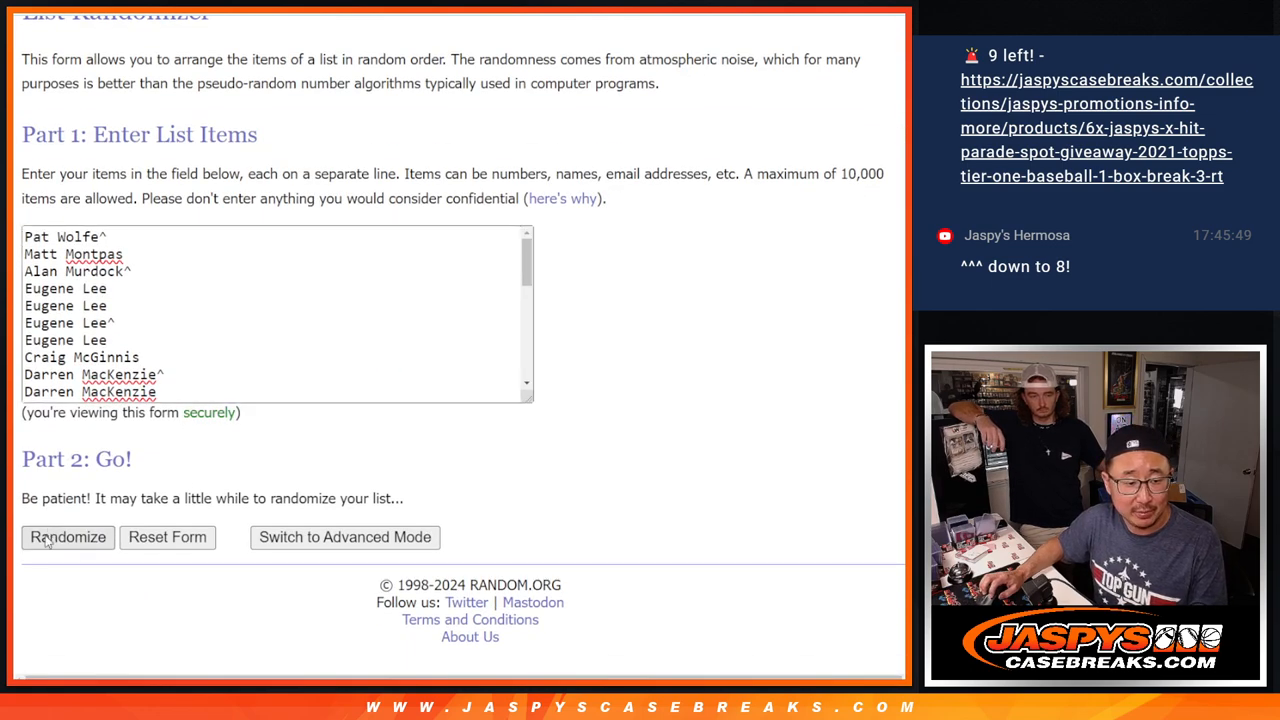
click(67, 537)
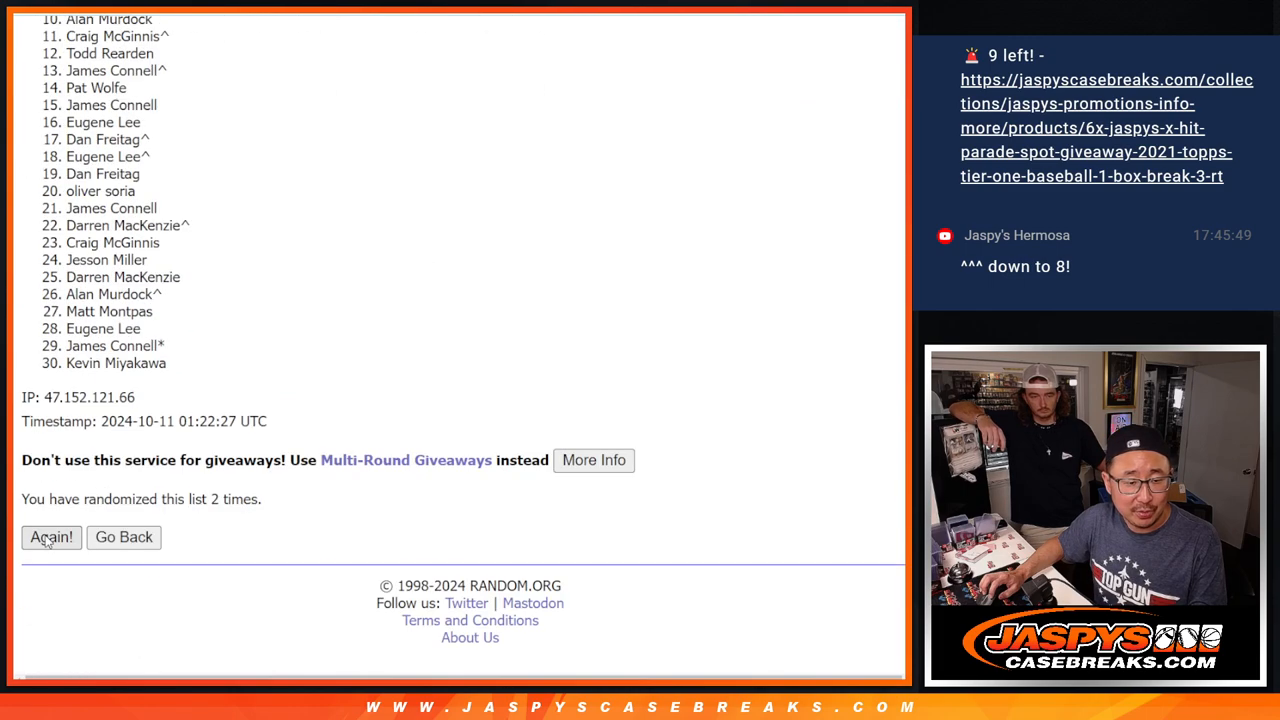
click(50, 537)
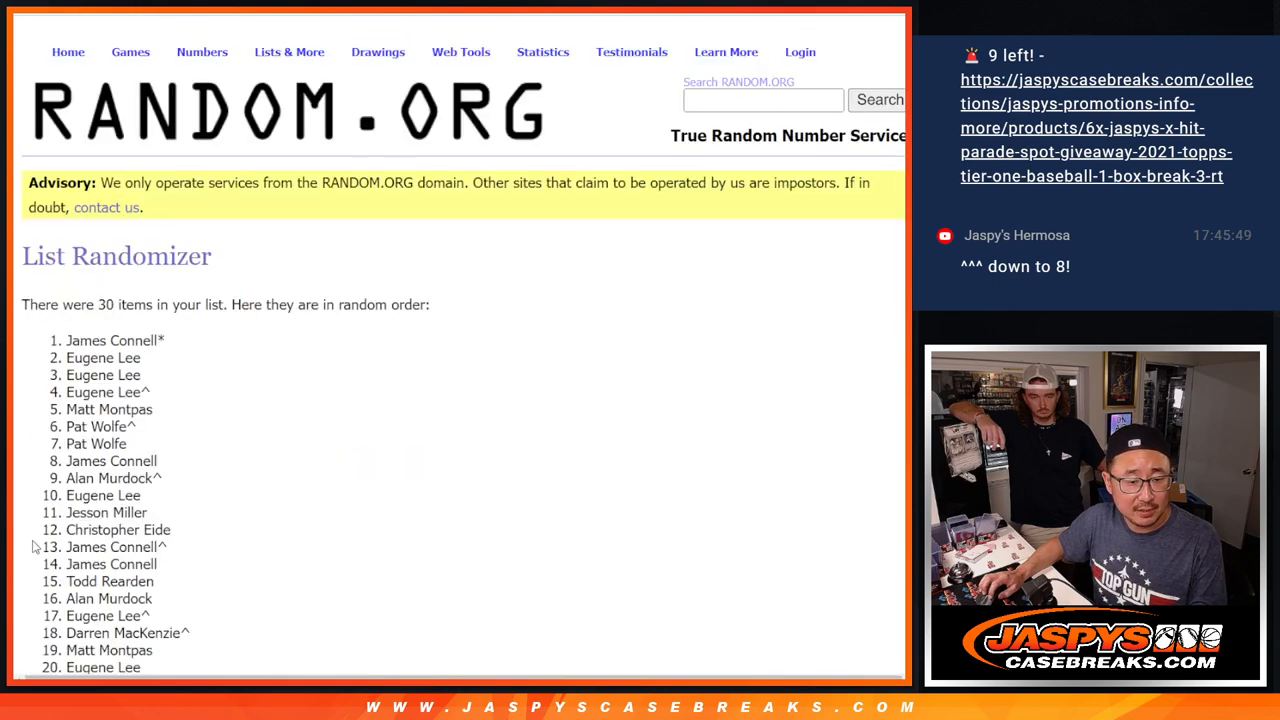
scroll(down, 3)
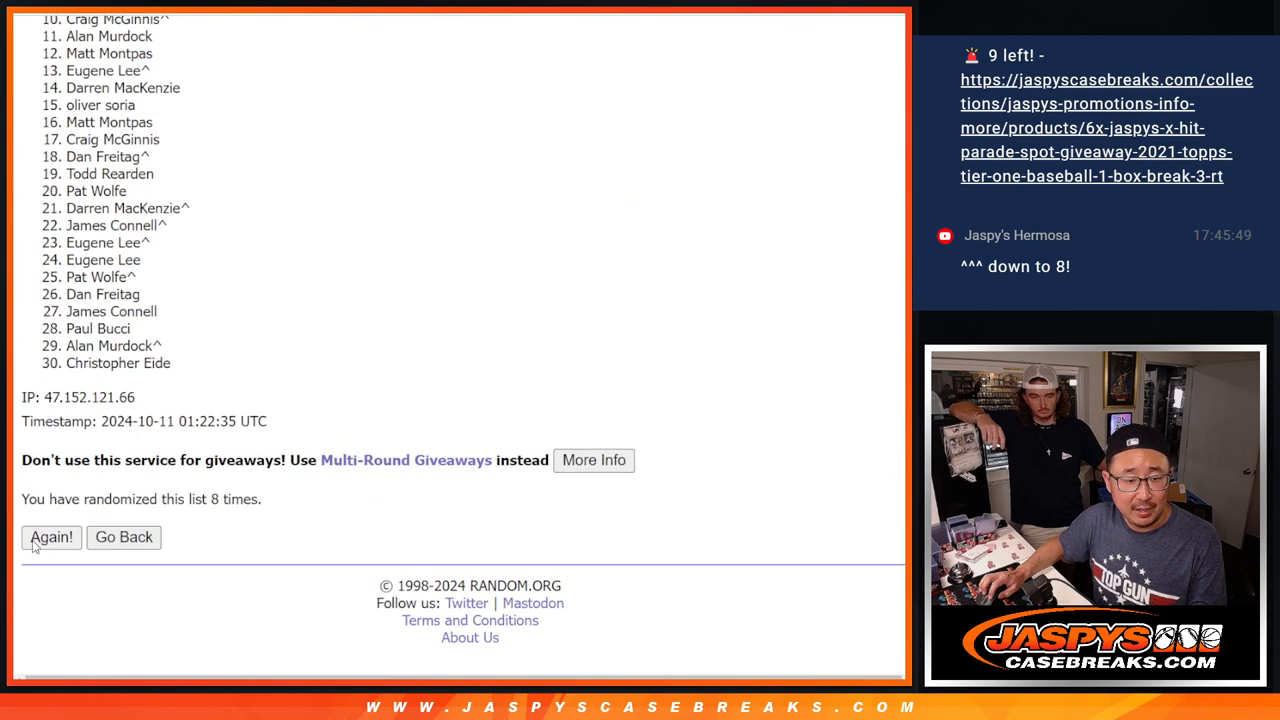
click(51, 537)
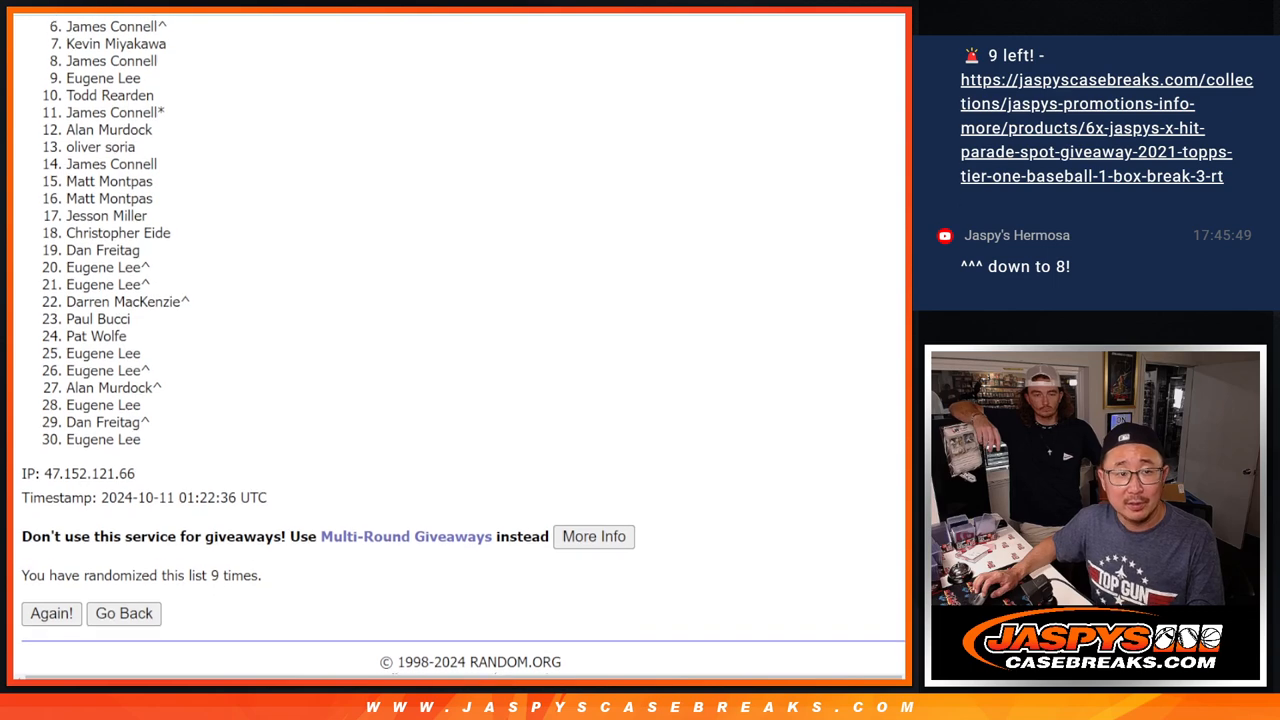
scroll(down, 3)
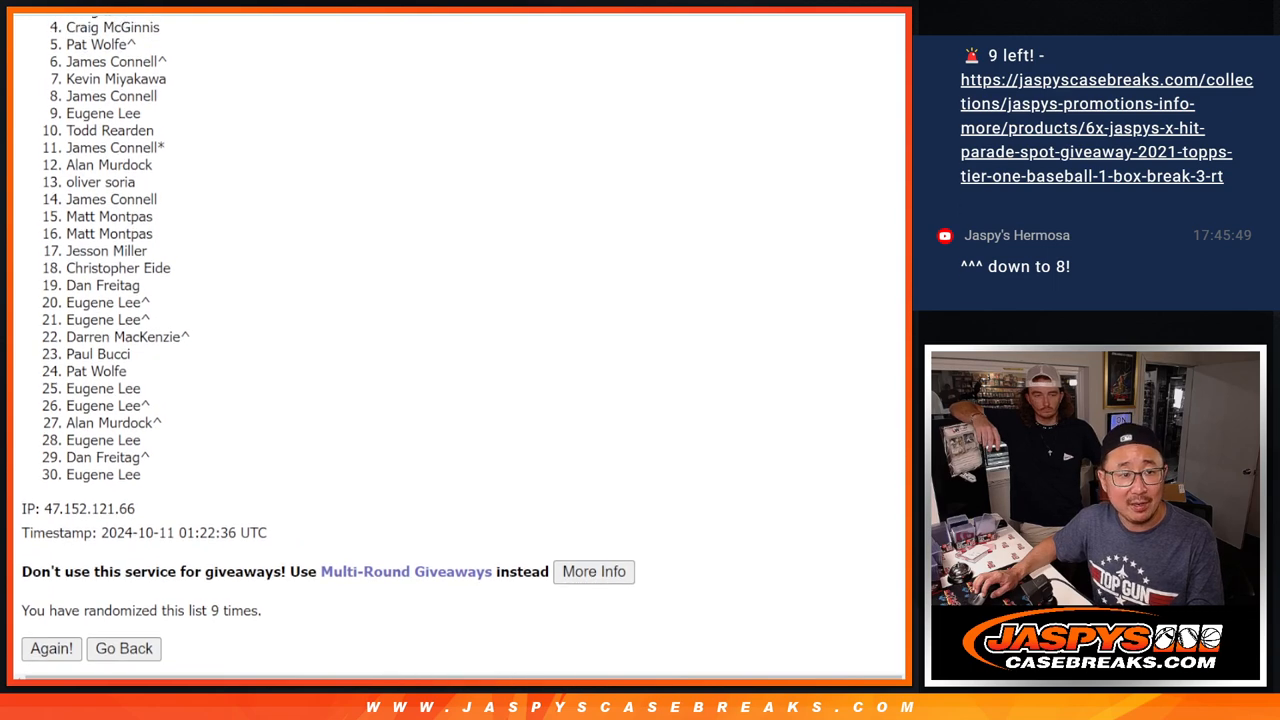